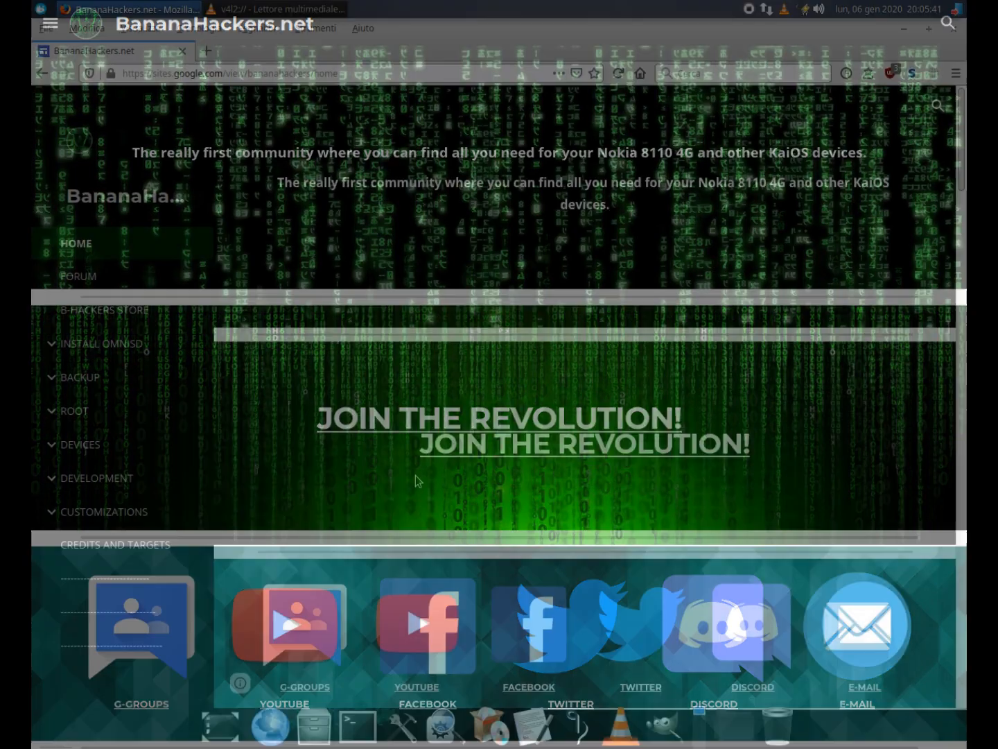
Step: Navigate from the BananaHackers home page through the Backup guide to the DUMP ALL tool page
scroll("down", 3)
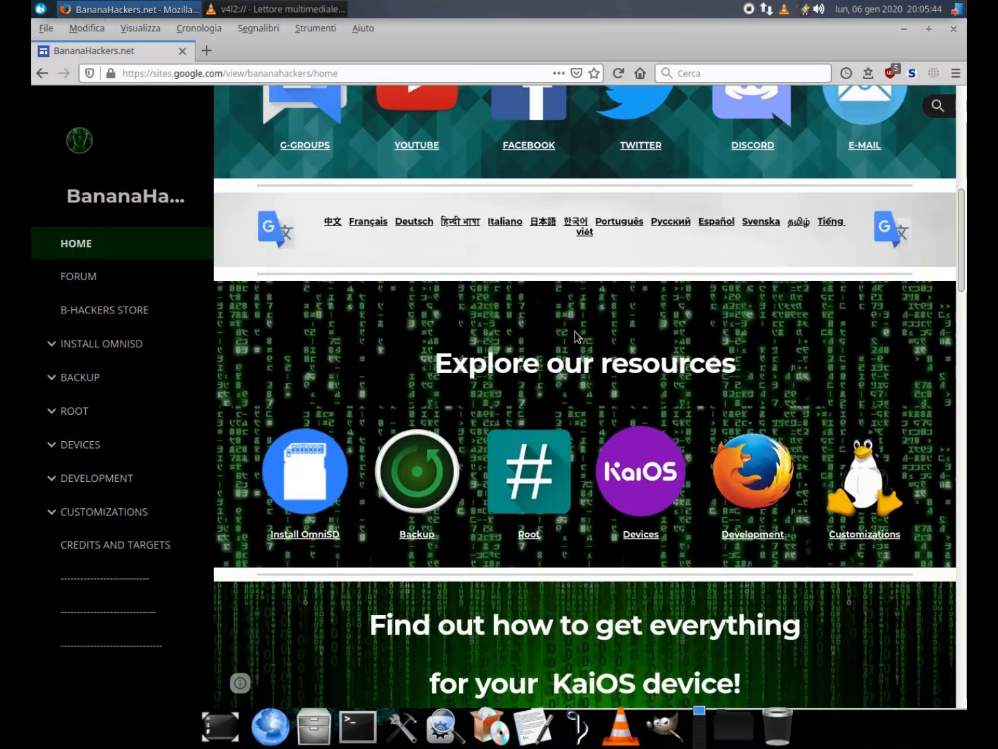
left_click(416, 471)
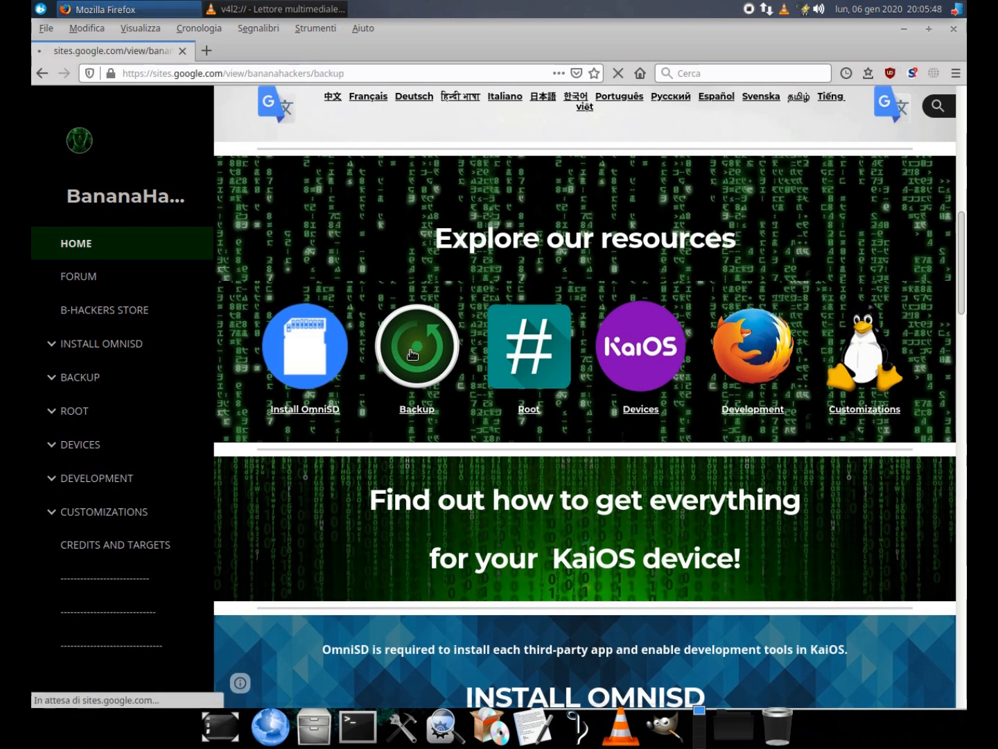
left_click(416, 347)
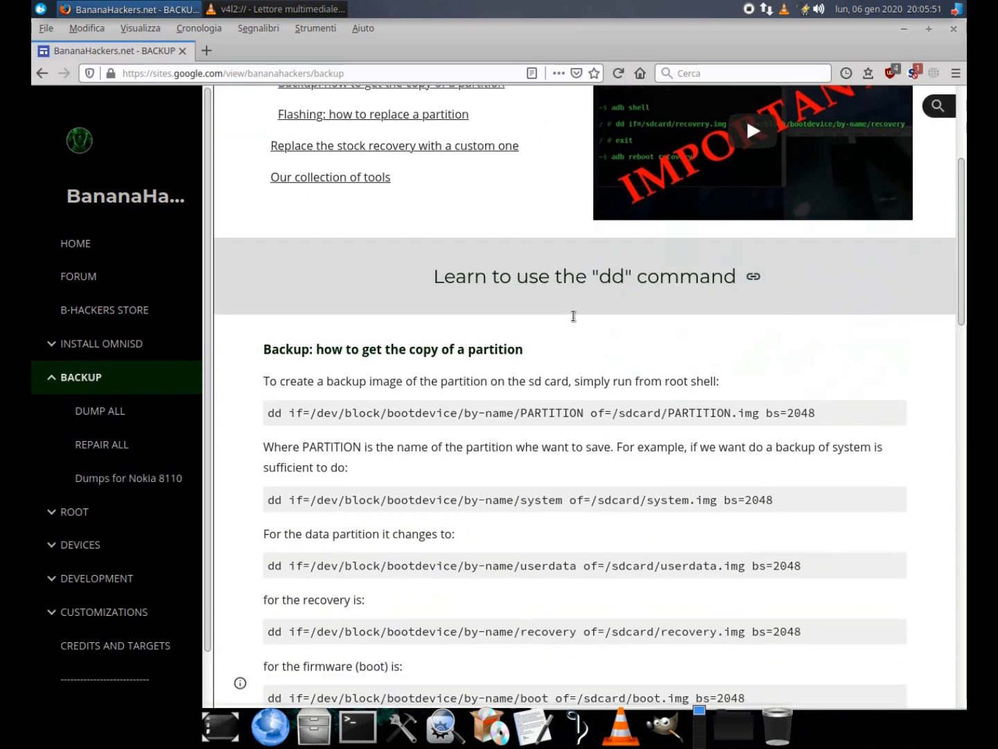
scroll("down", 3)
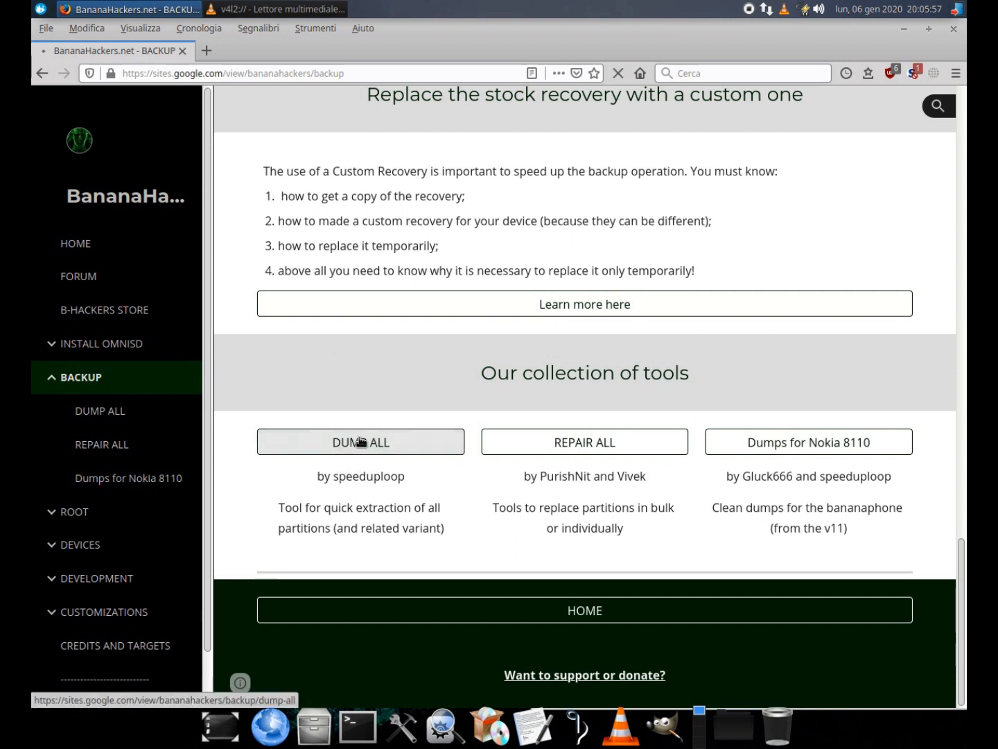
left_click(360, 441)
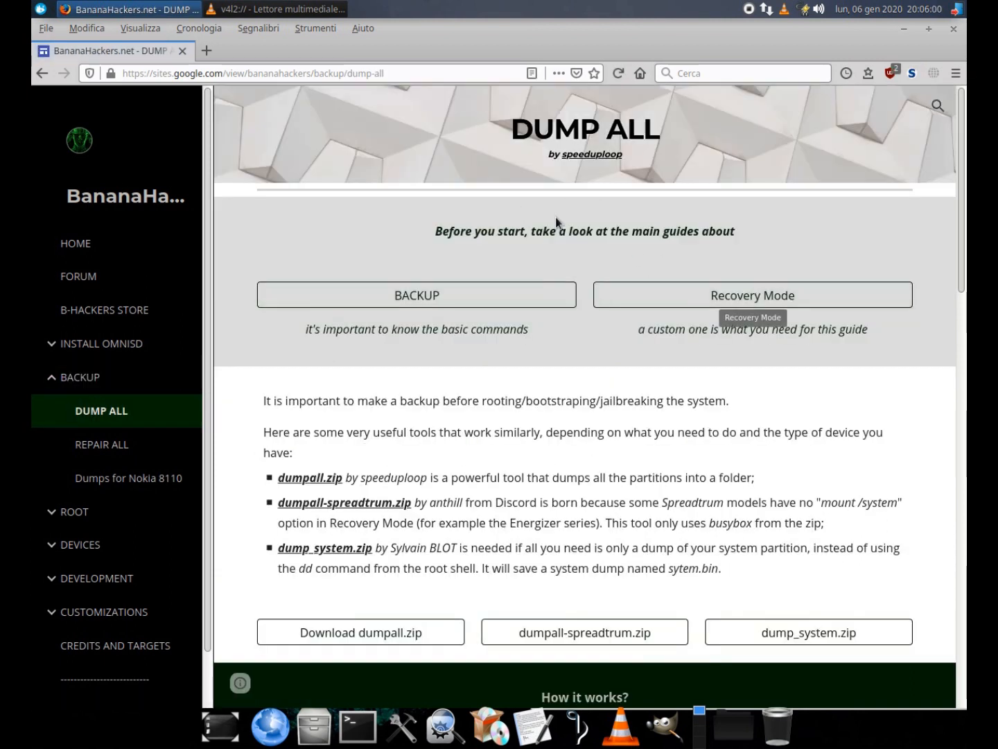
Step: Skim the DUMP ALL page and continue to the Recovery Mode guide
scroll("down", 3)
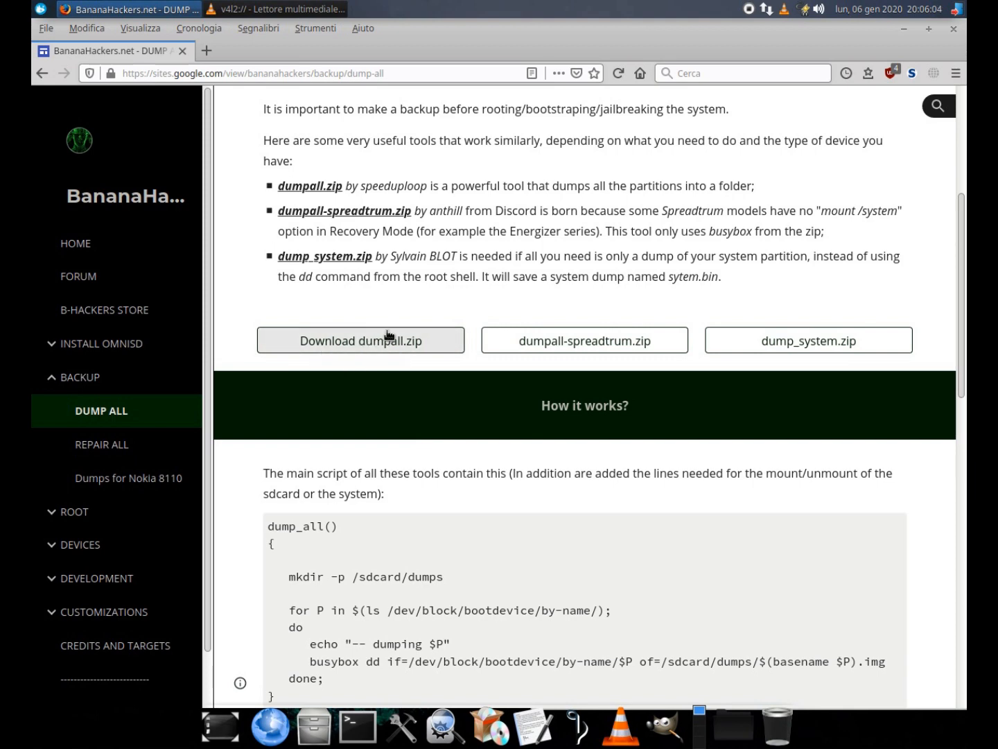
scroll("down", 3)
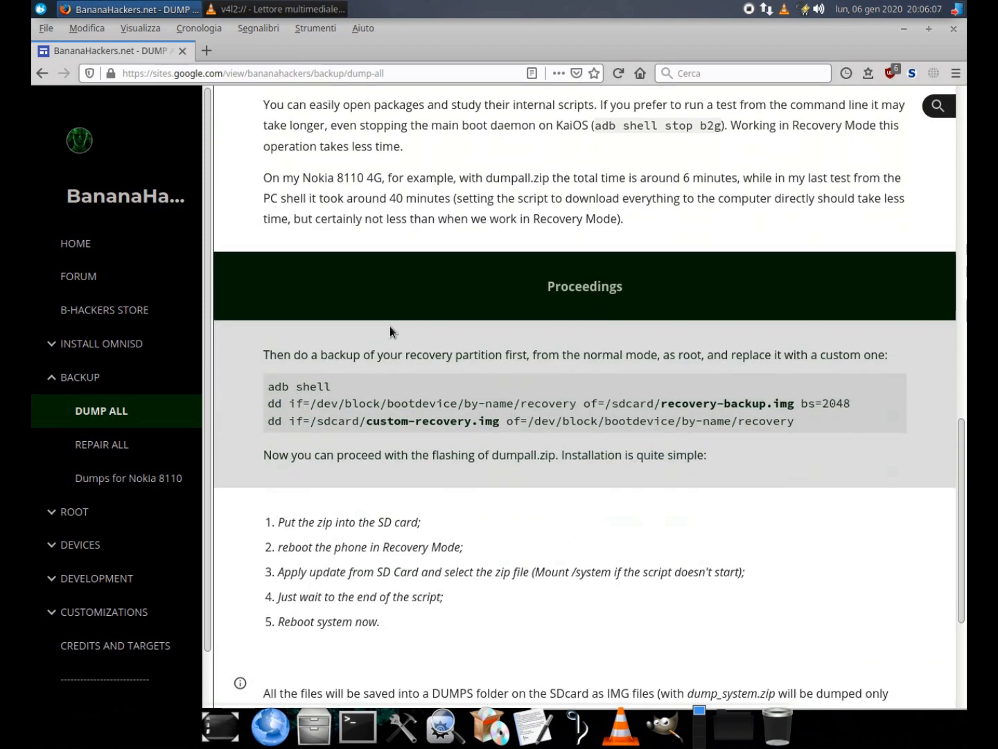
scroll("up", 3)
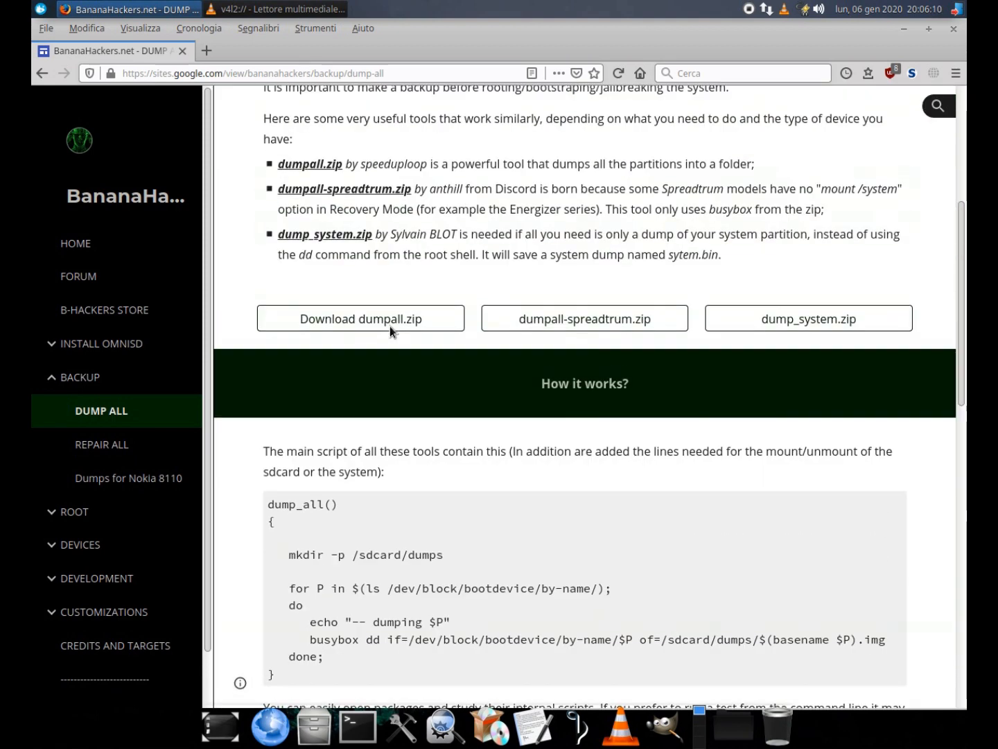
scroll("up", 3)
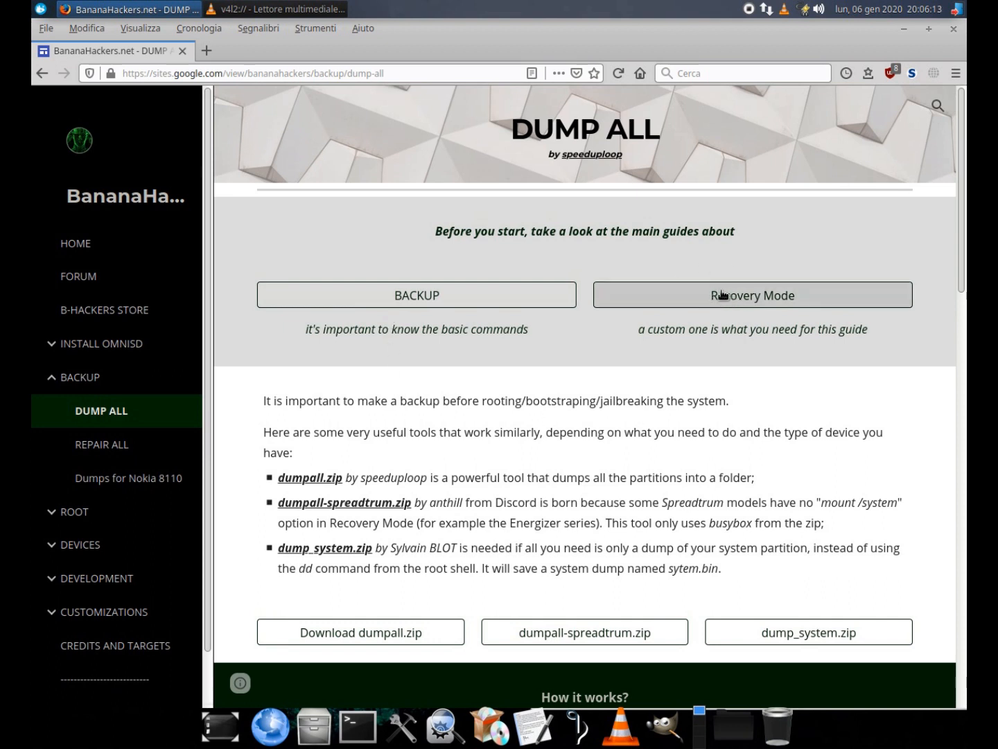
left_click(751, 295)
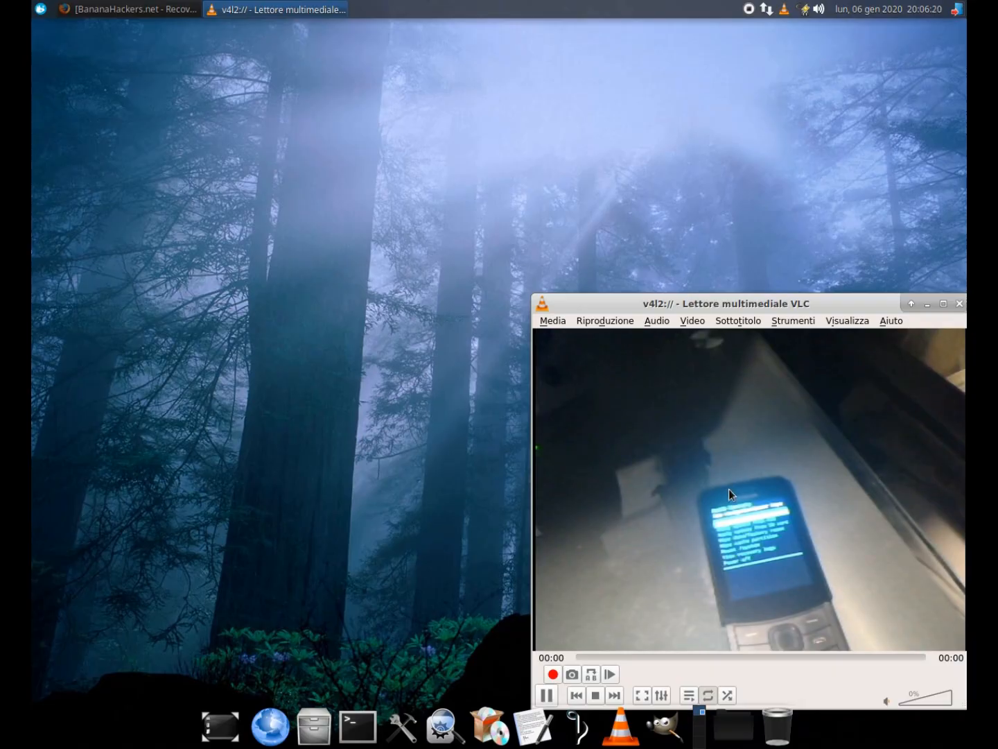
left_click(640, 696)
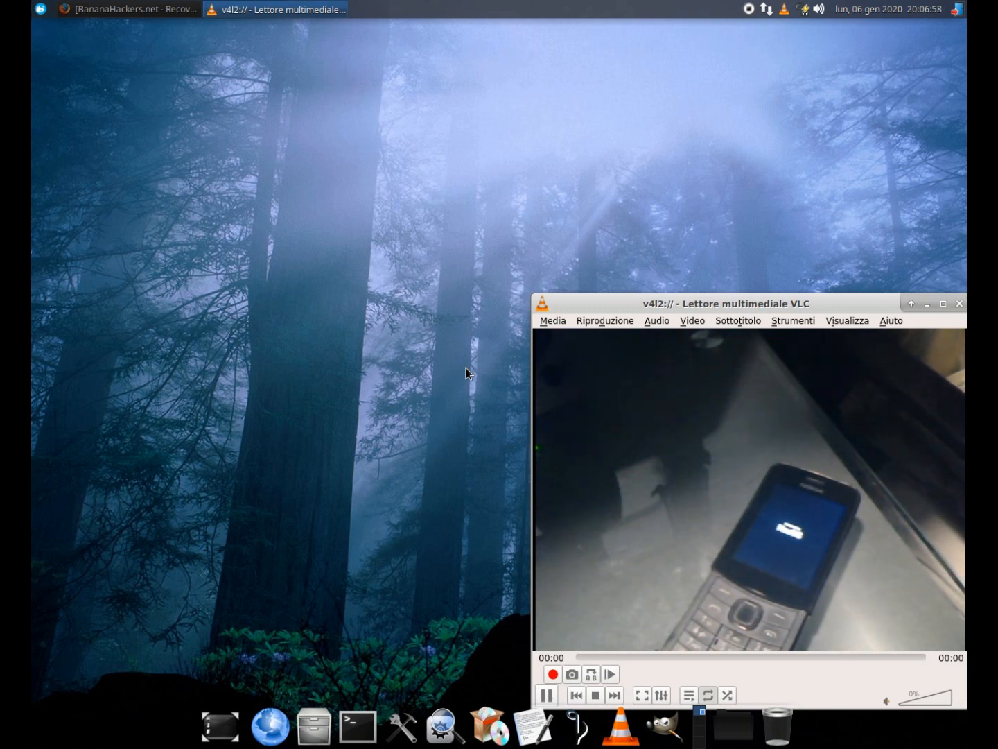
Step: Scroll the Recovery Mode guide down to its 'Temporary replacement' section
left_click(128, 8)
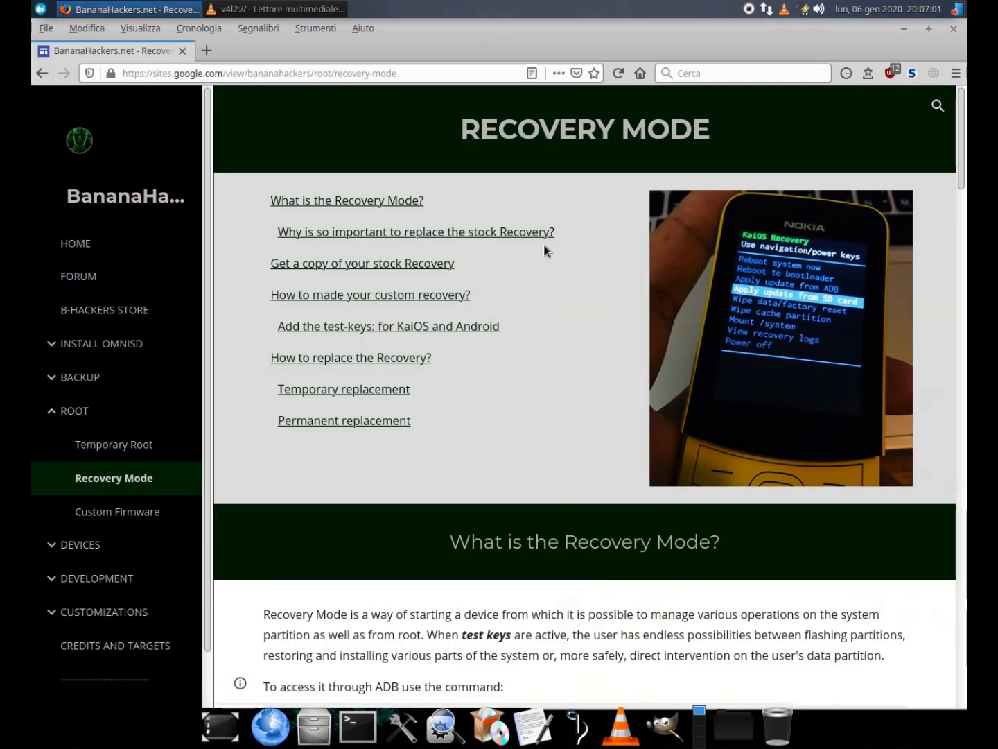
scroll("down", 3)
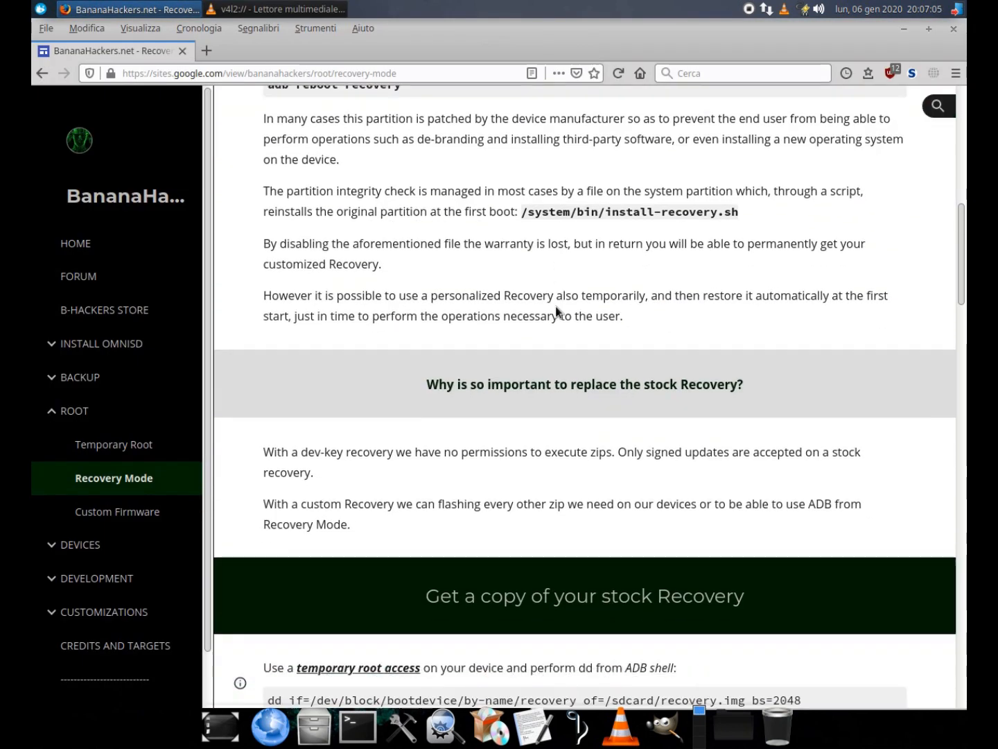
scroll("down", 3)
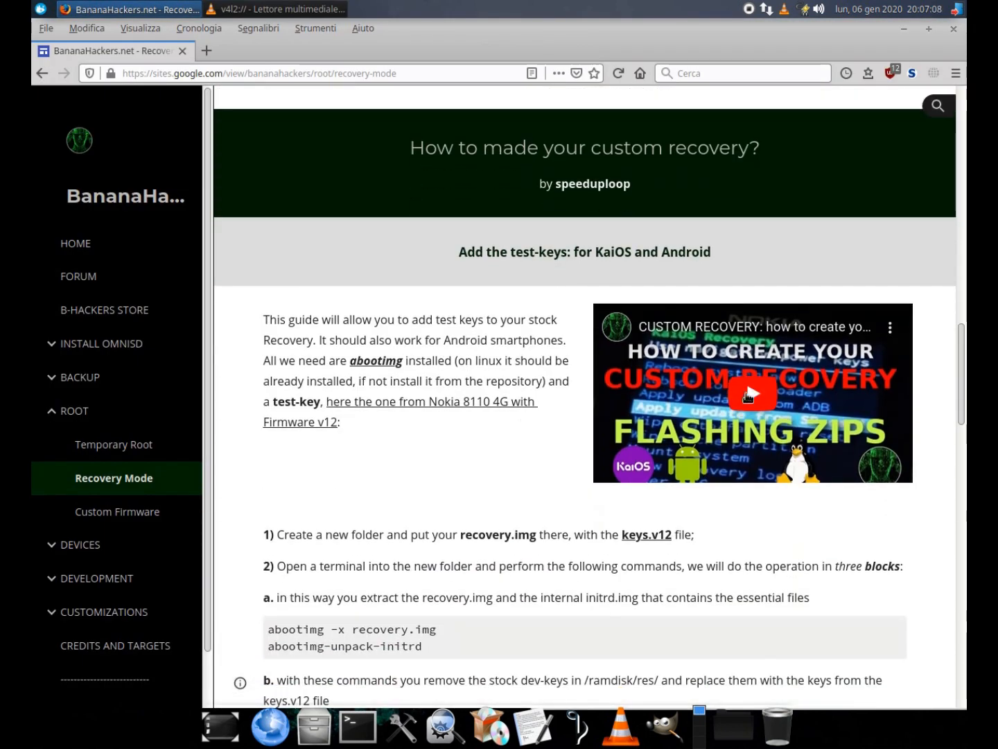
scroll("down", 3)
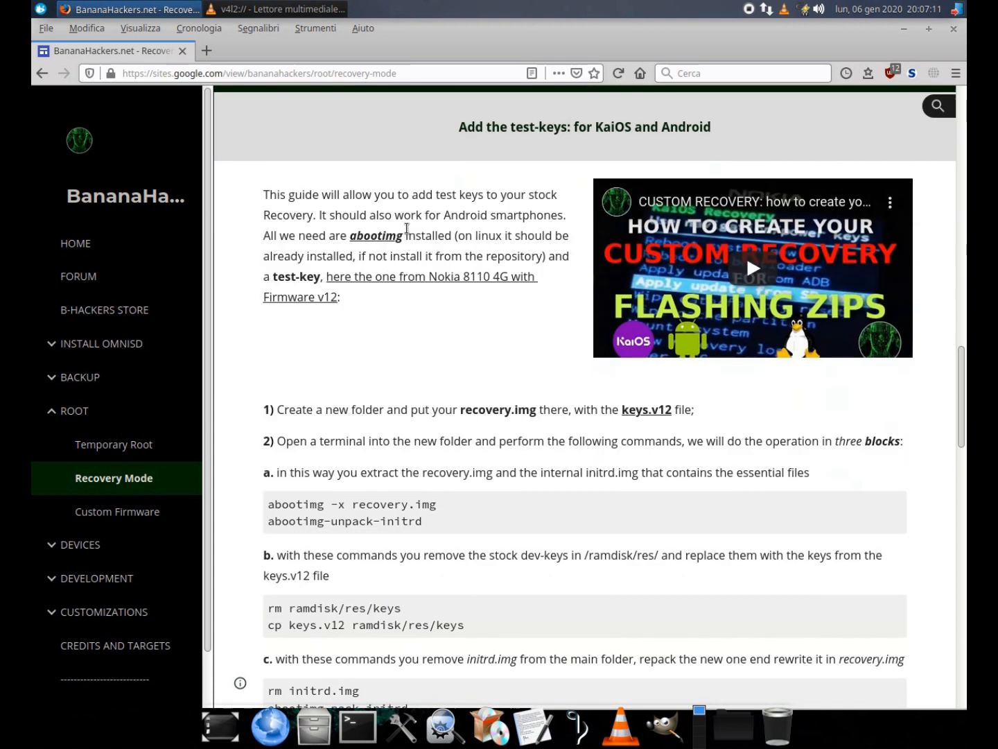
scroll("down", 3)
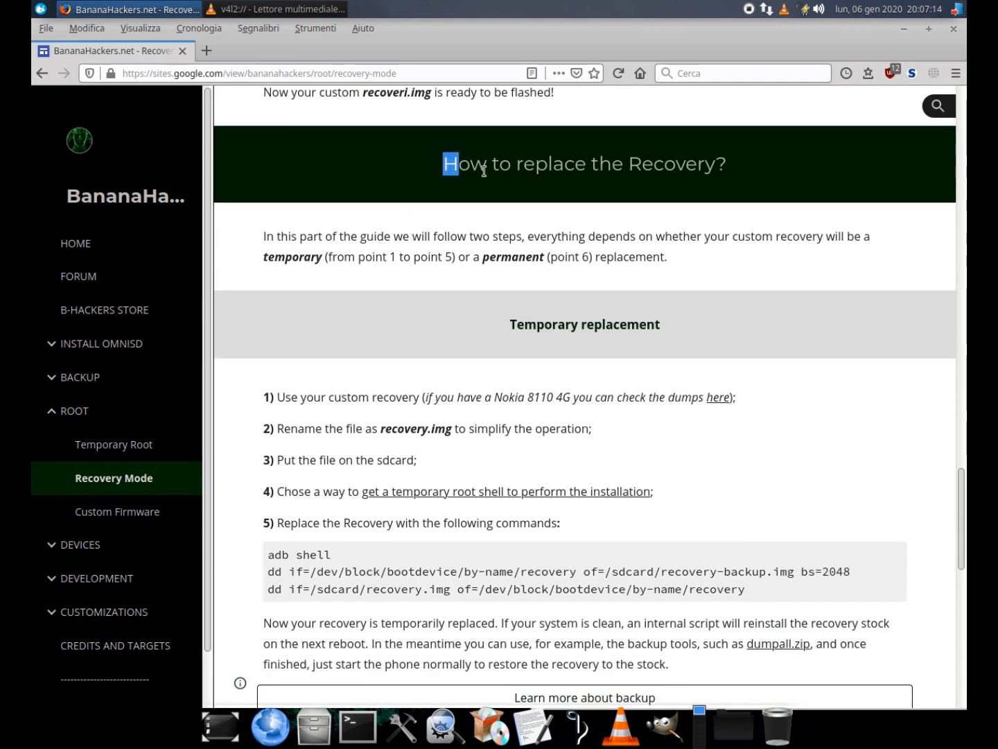
scroll("down", 3)
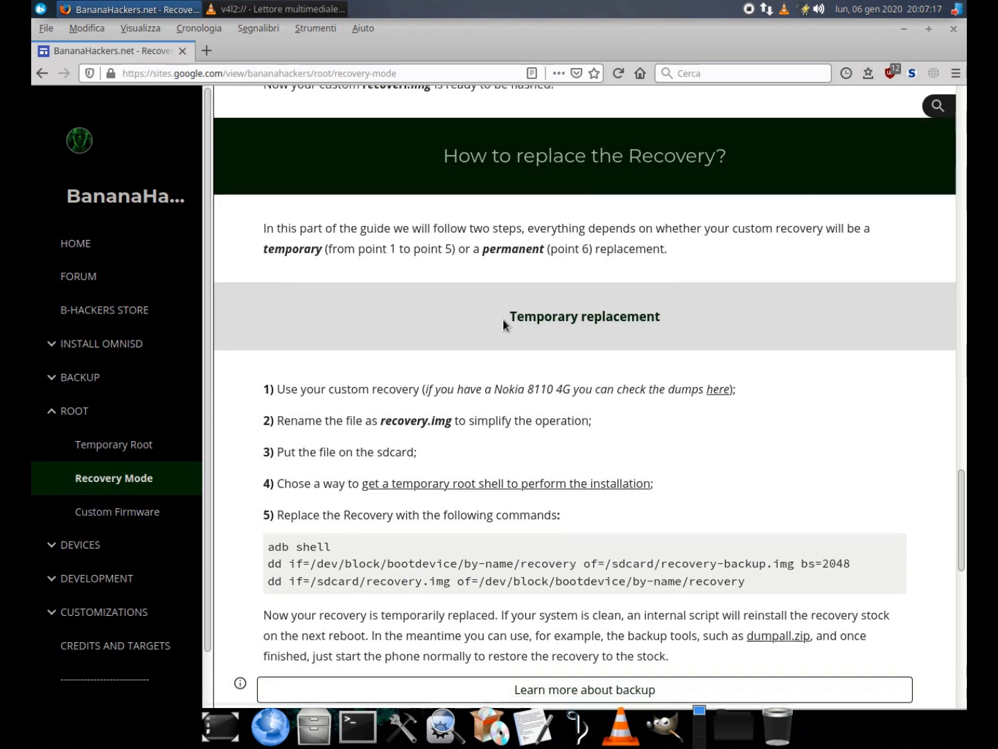
scroll("down", 3)
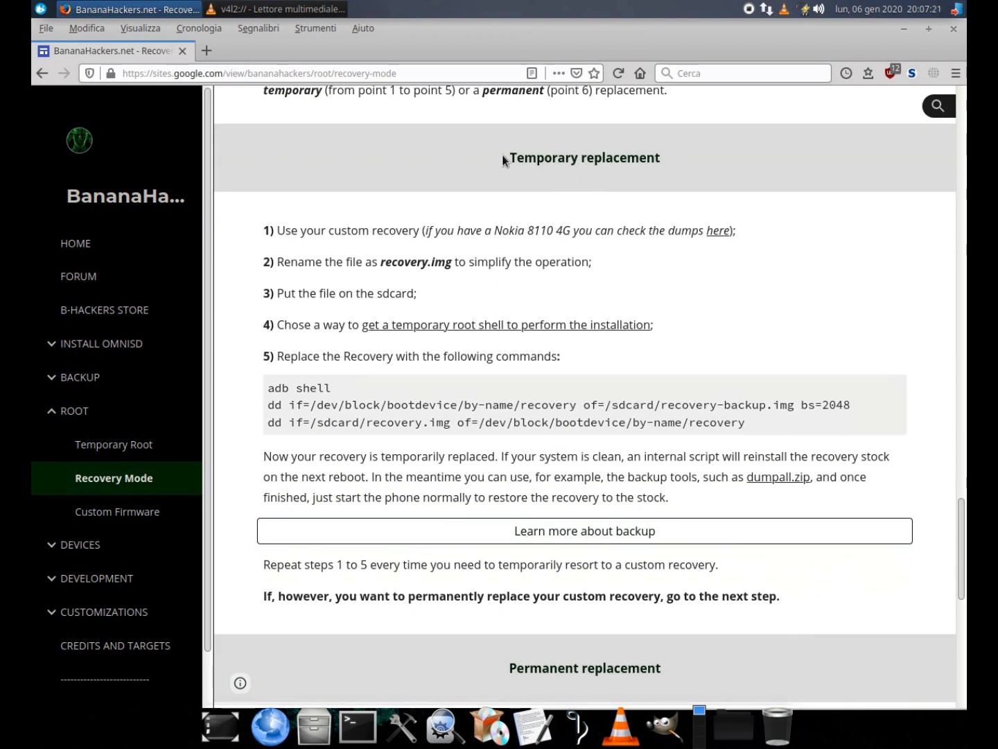
mouse_move(549, 218)
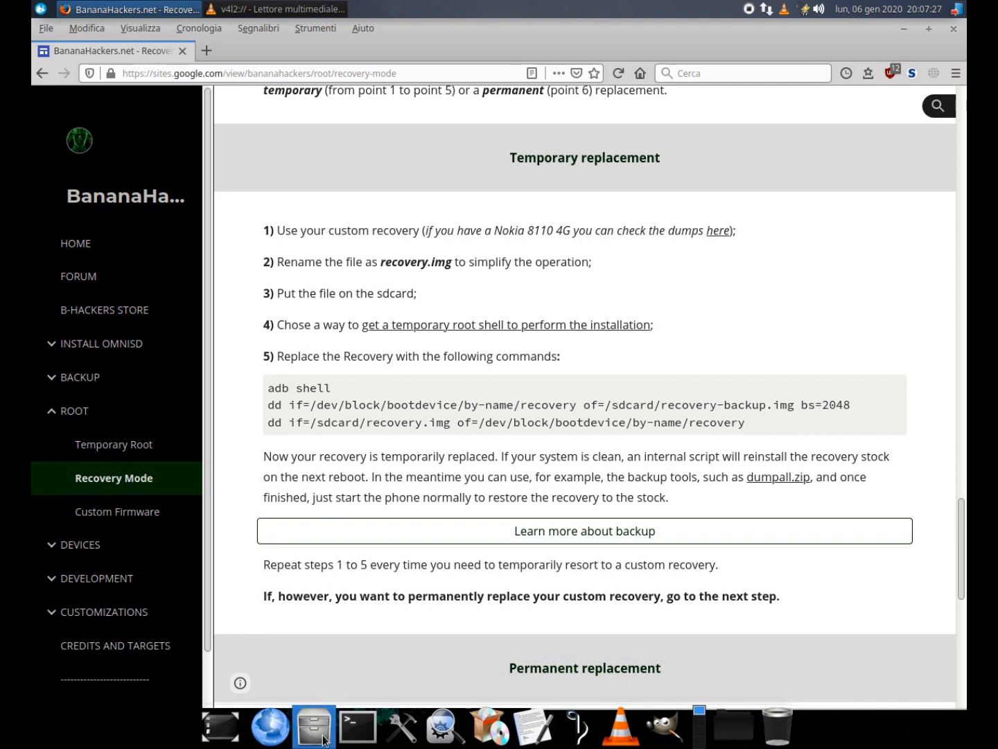
Step: Rename recovery-testkeys.img in the home folder to recovery.img and return to the guide
left_click(314, 726)
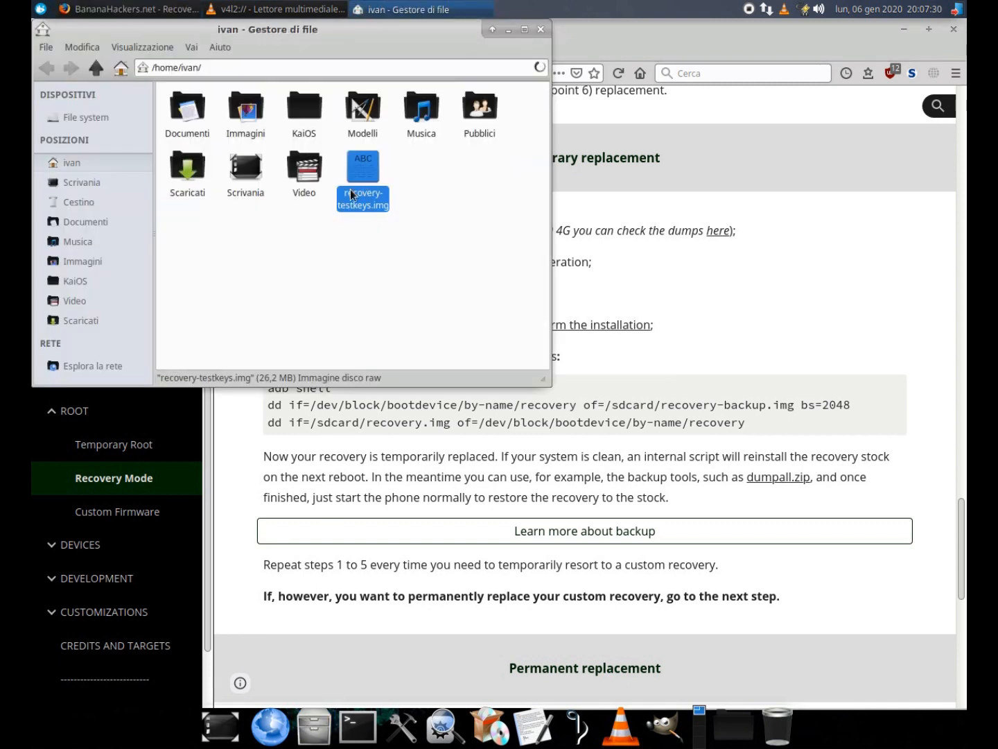
right_click(364, 197)
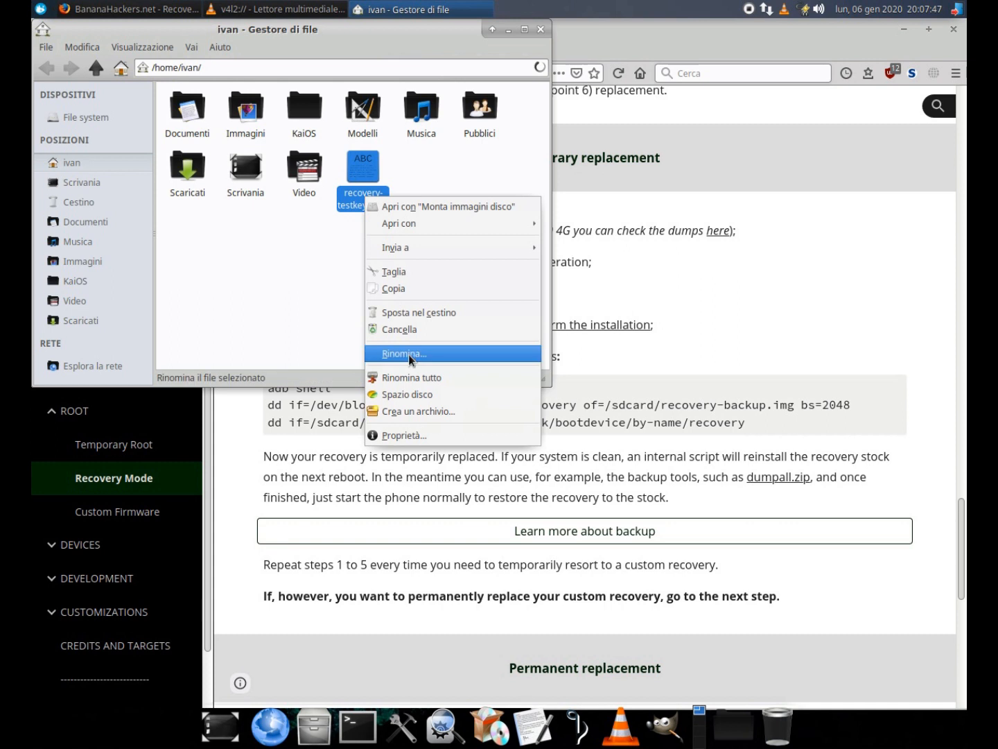
left_click(405, 354)
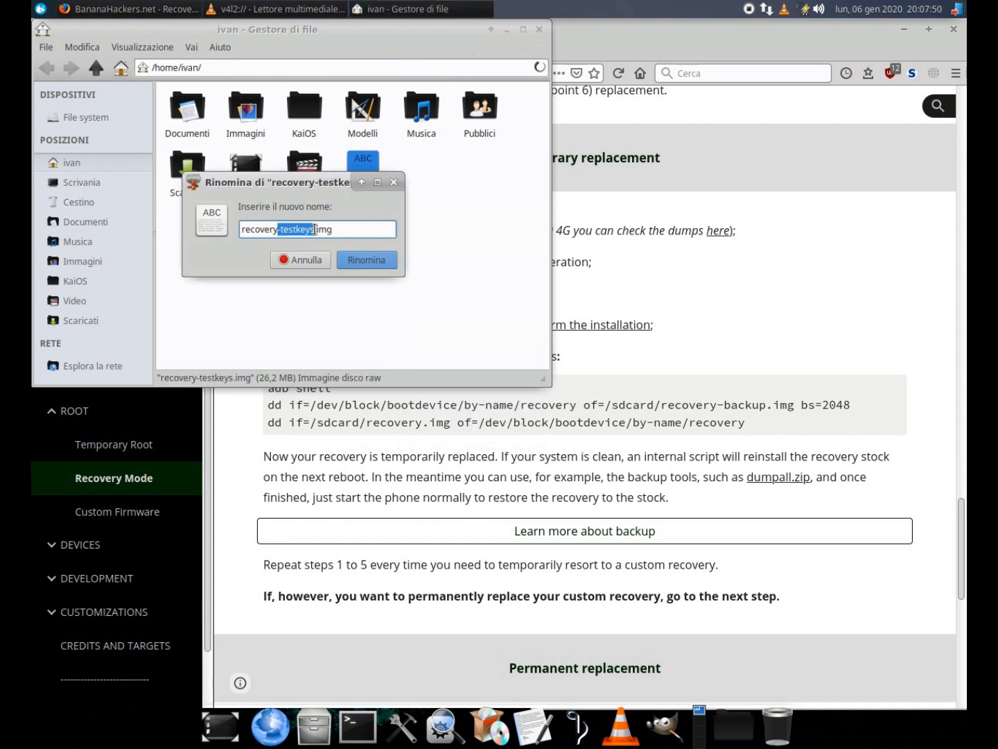
left_click(366, 259)
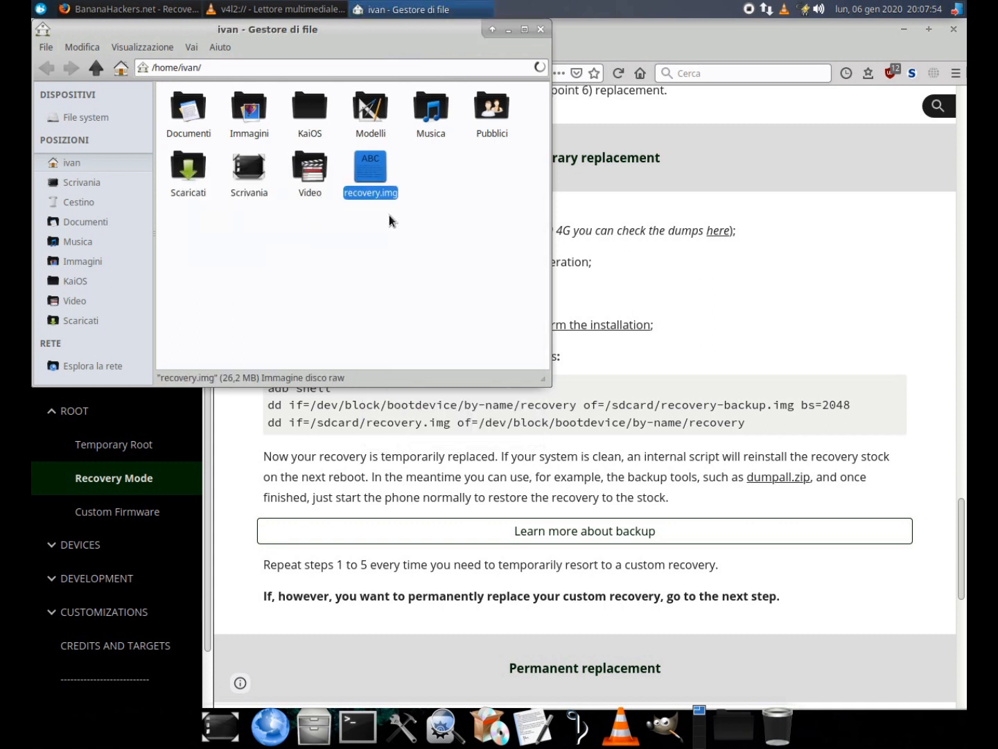
left_click(275, 8)
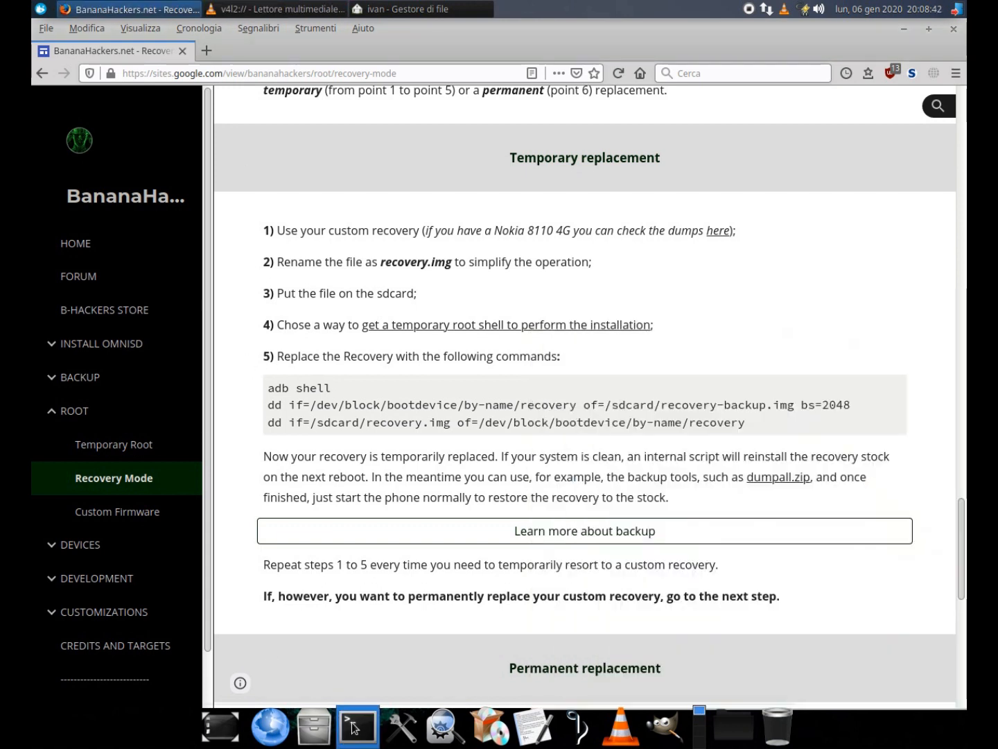
Step: Start an adb root shell on the phone and paste the recovery backup dd command
left_click(357, 726)
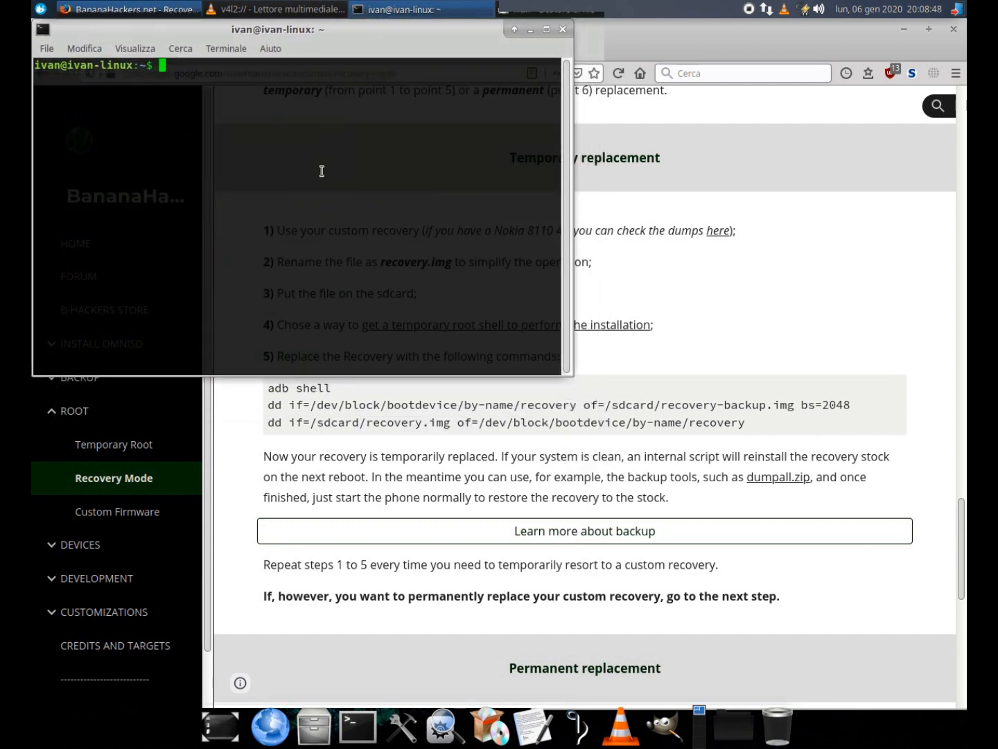
type("adb shell")
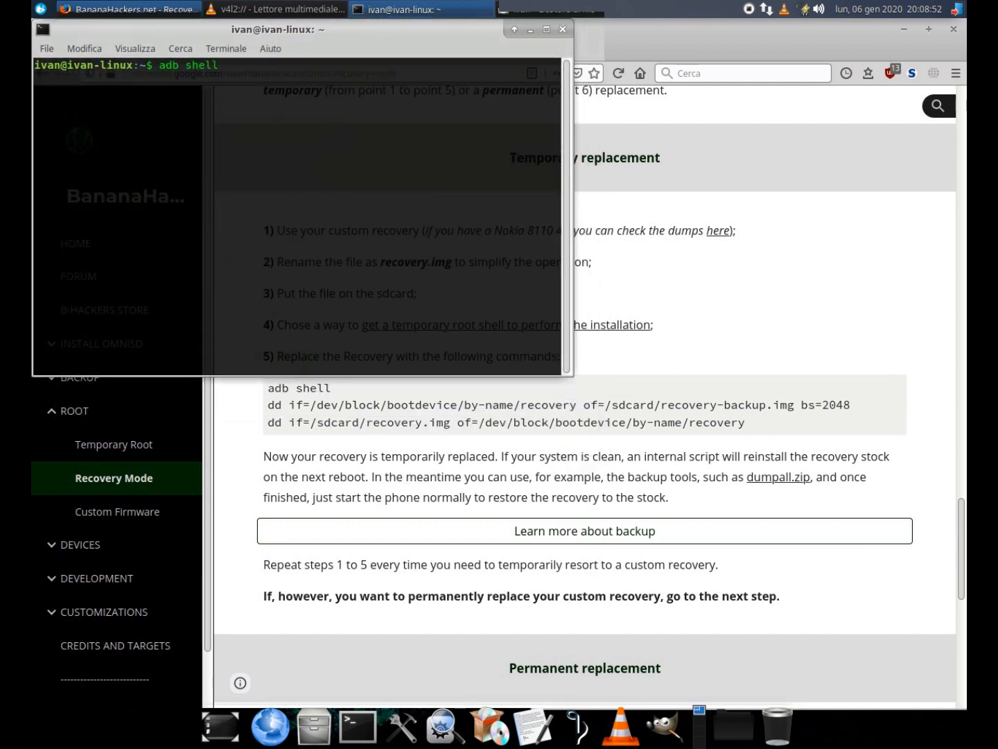
key("Return")
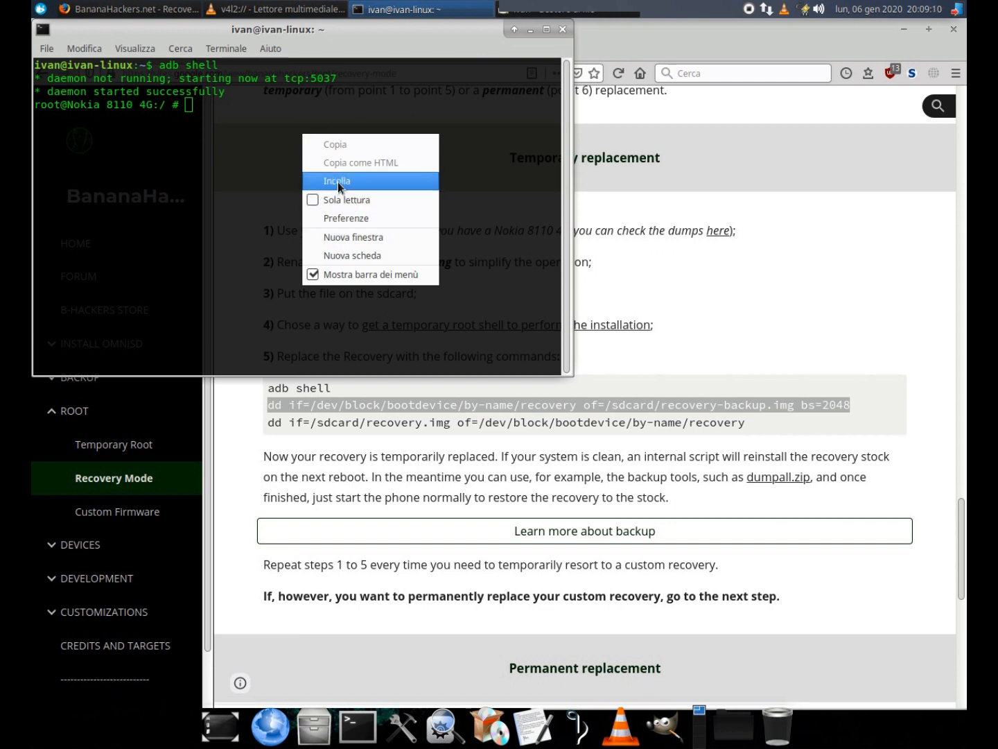
left_click(338, 180)
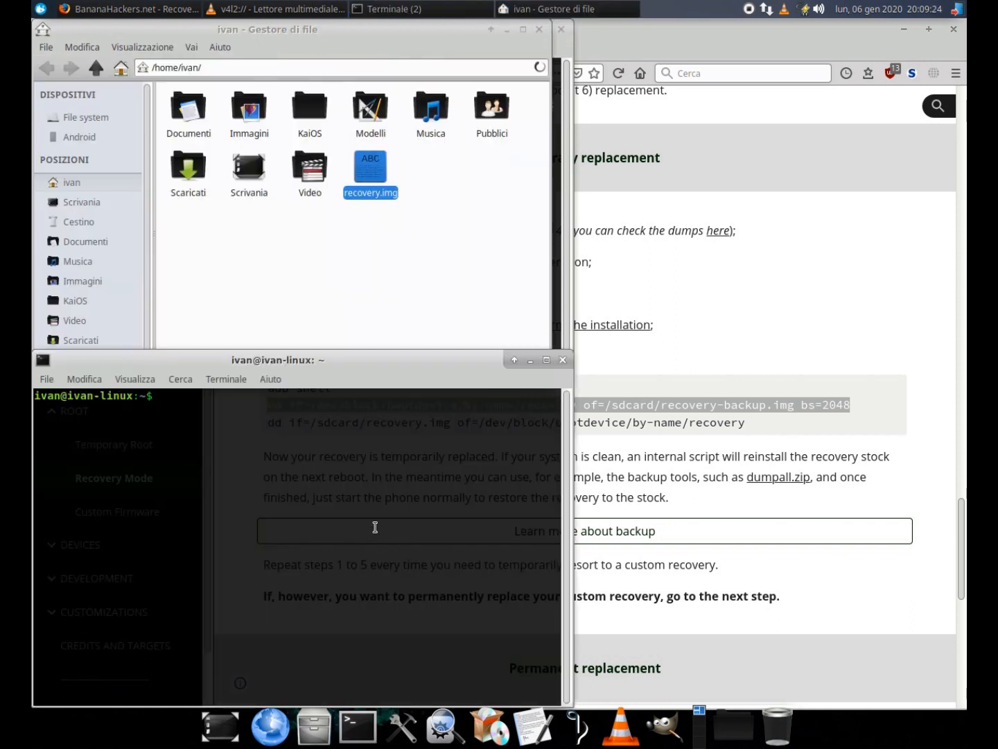
Step: Run adb push recovery.img /sdcard and back up the recovery partition to recovery-backup.img
type("adb p")
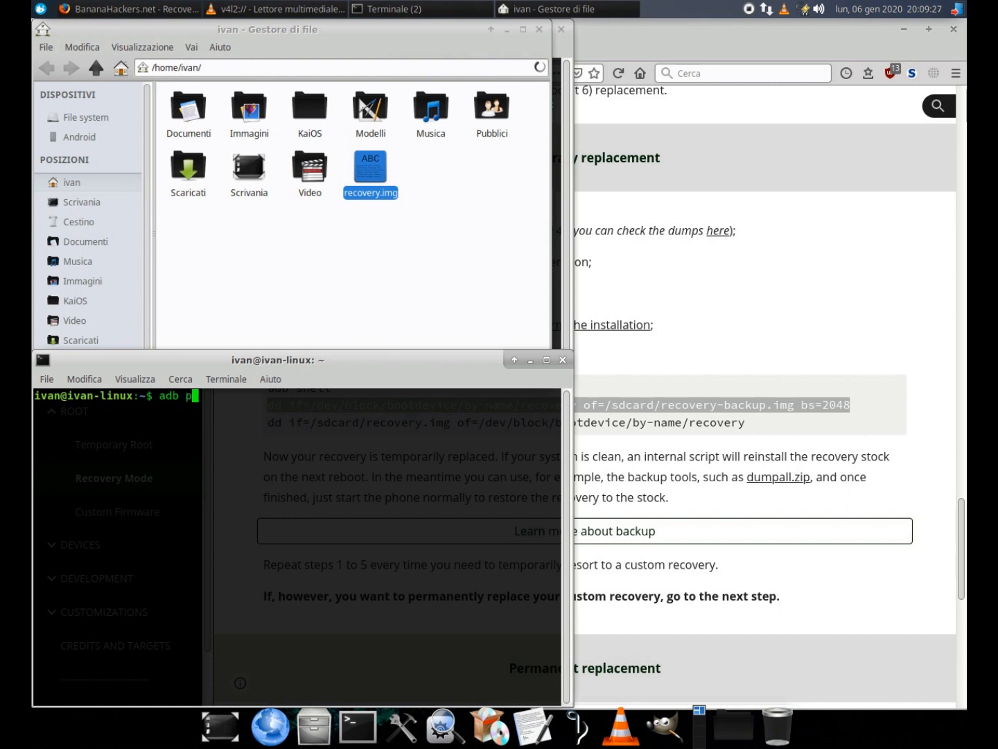
type("ush")
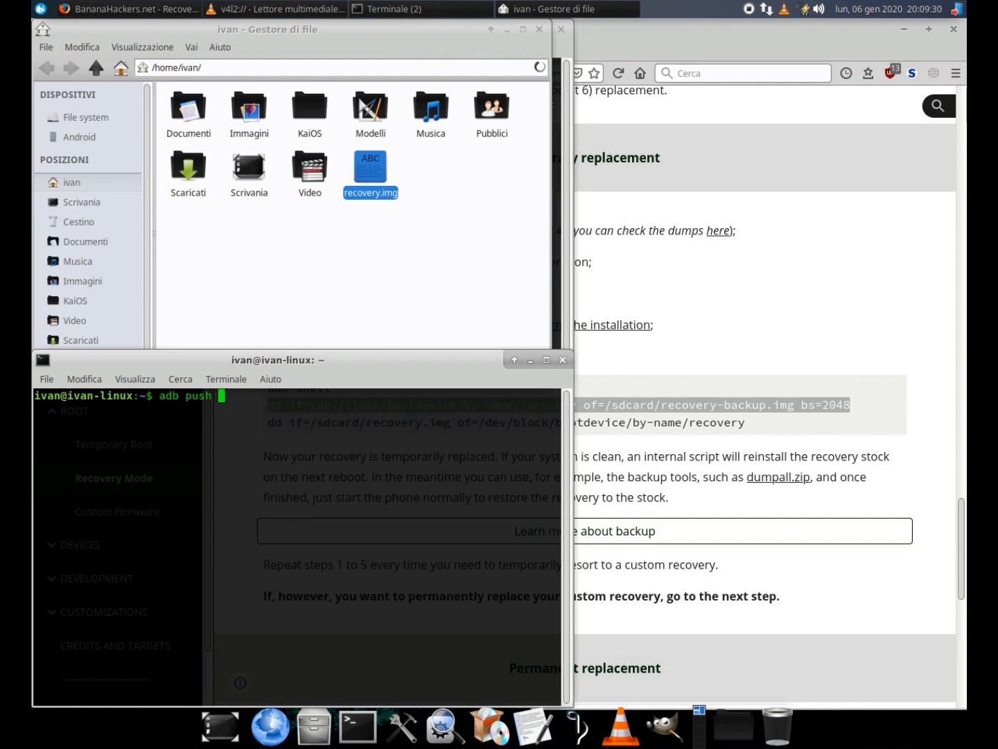
type("recovery.img")
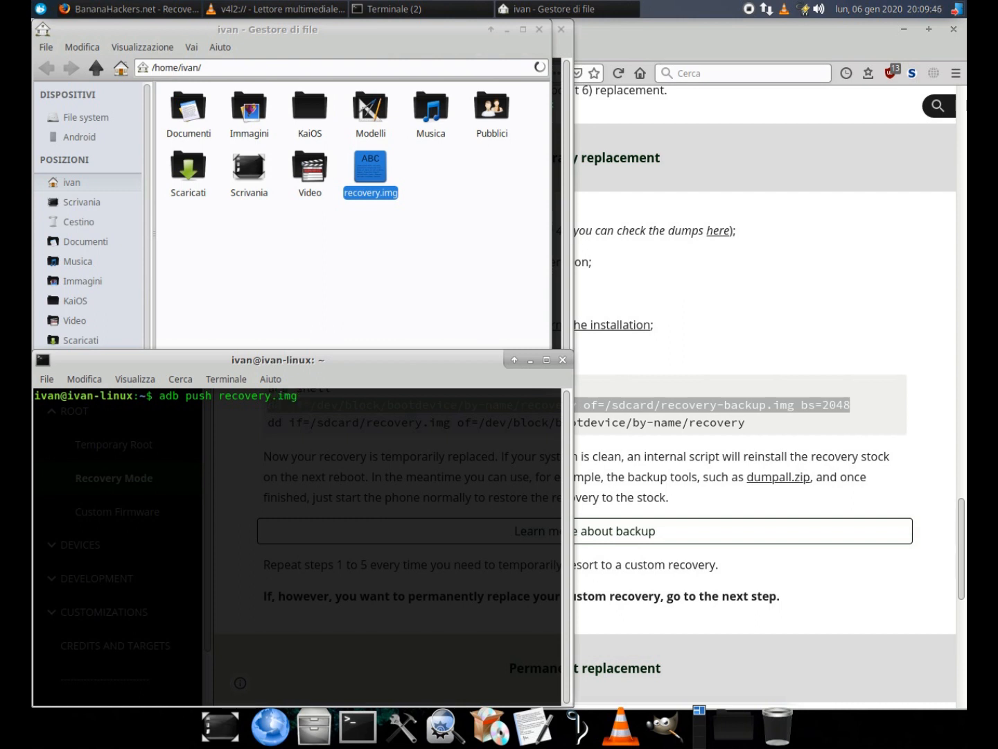
type("/sdcard")
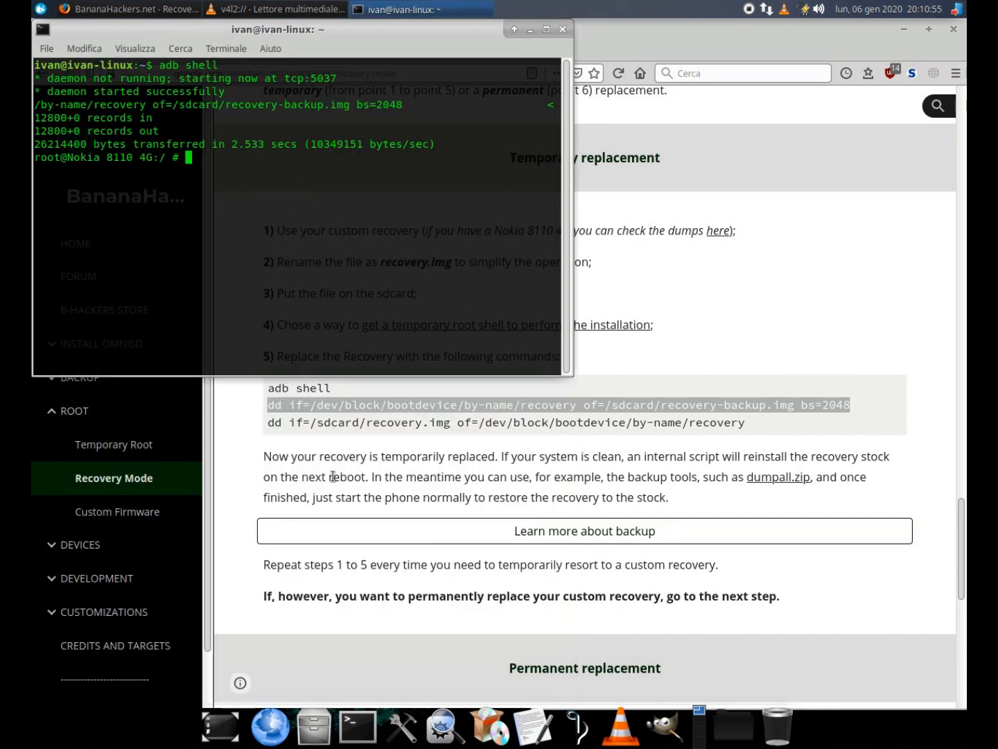
Step: Write recovery.img to the recovery partition with dd, then run reboot recovery on the phone
left_click(563, 29)
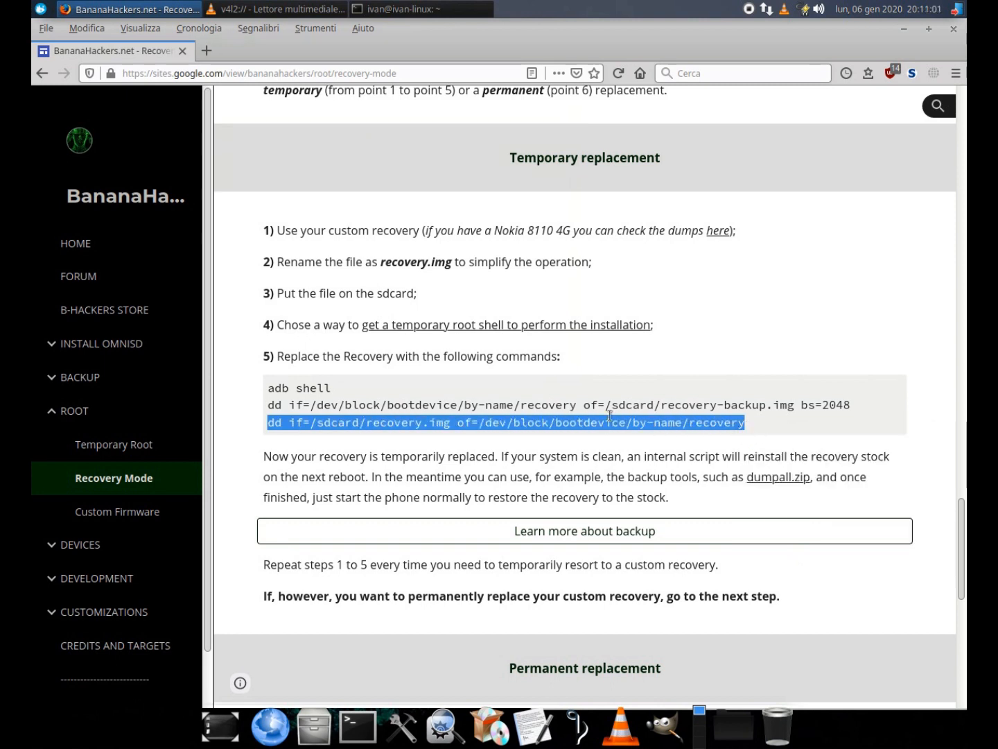
left_click(416, 8)
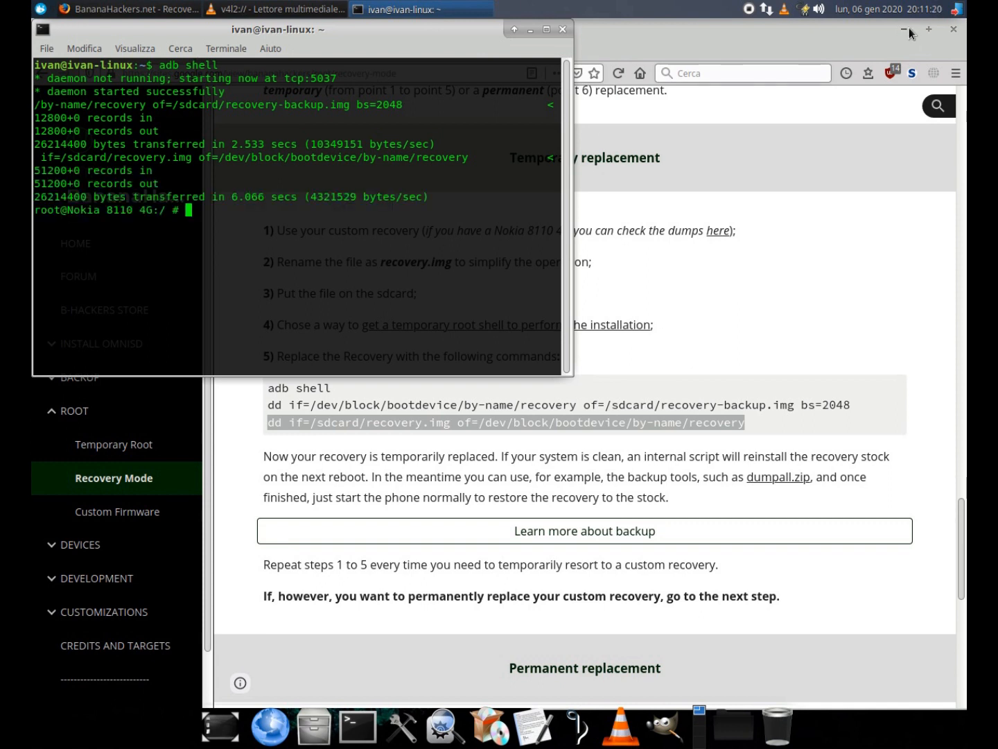
left_click(954, 29)
type("reboot recove")
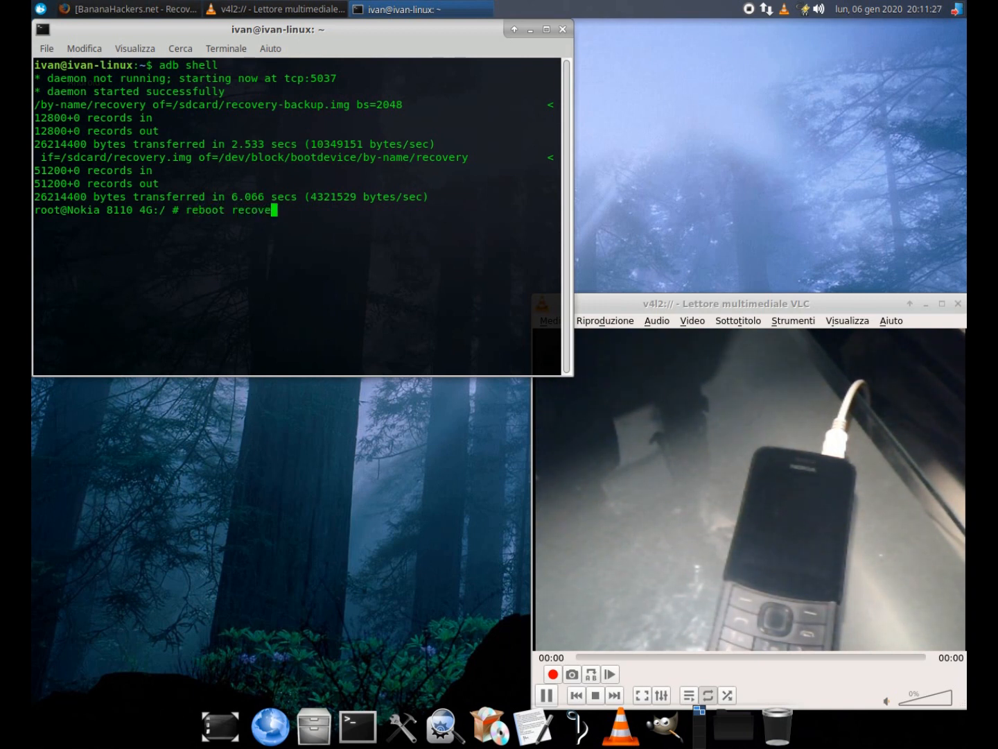
type("ry")
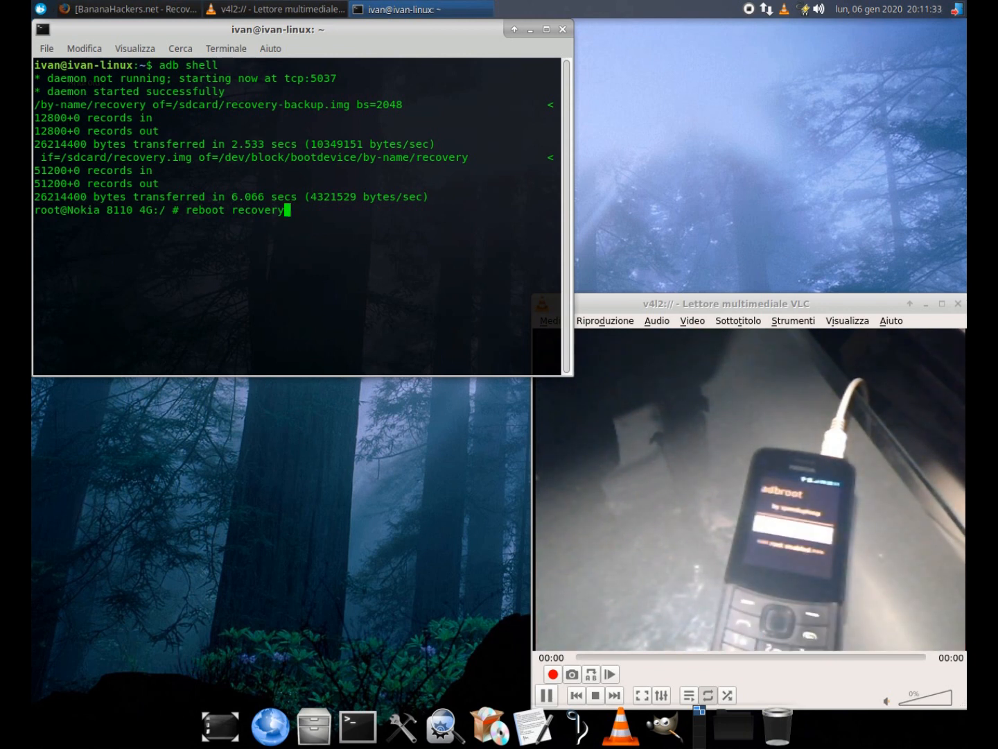
key("Return")
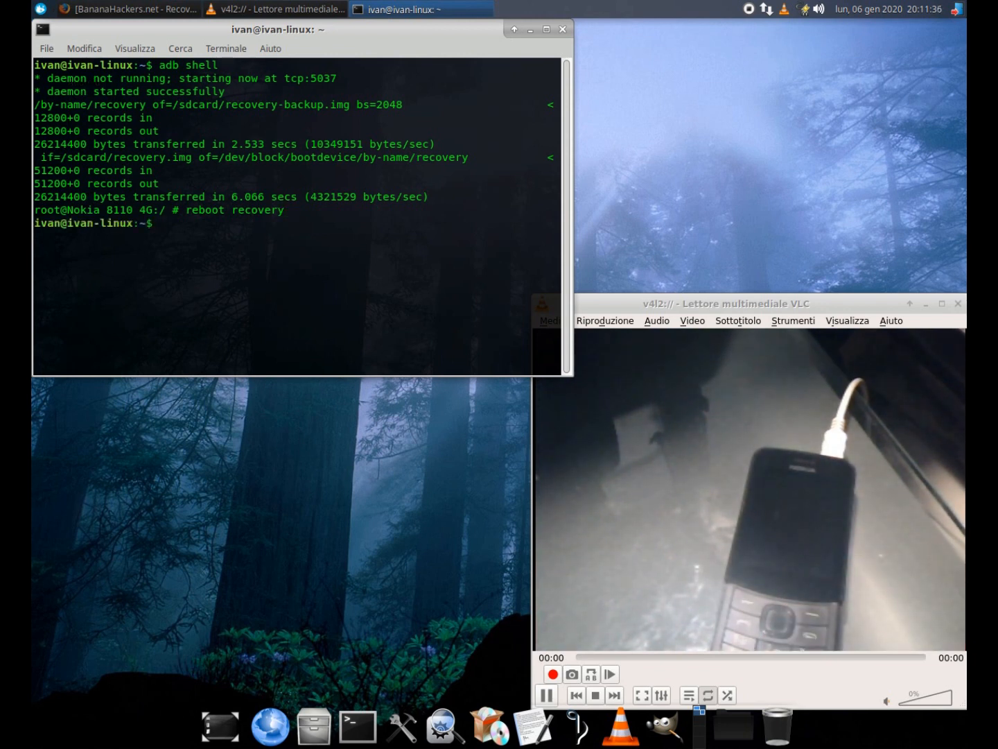